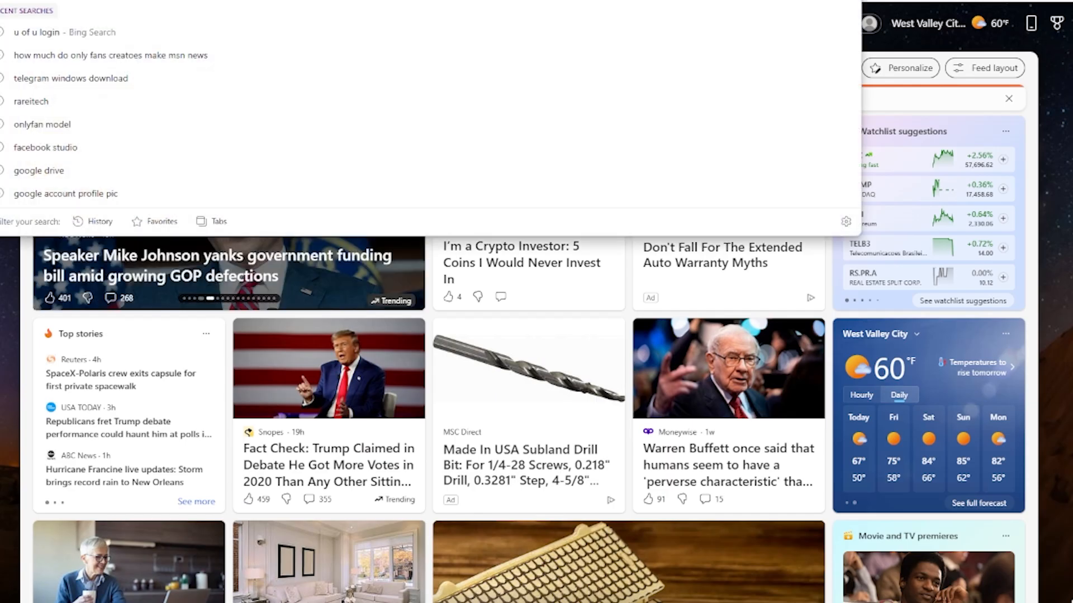
# - Rerun the recent 'telegram windows download' search to load Bing results in Edge
pyautogui.click(70, 79)
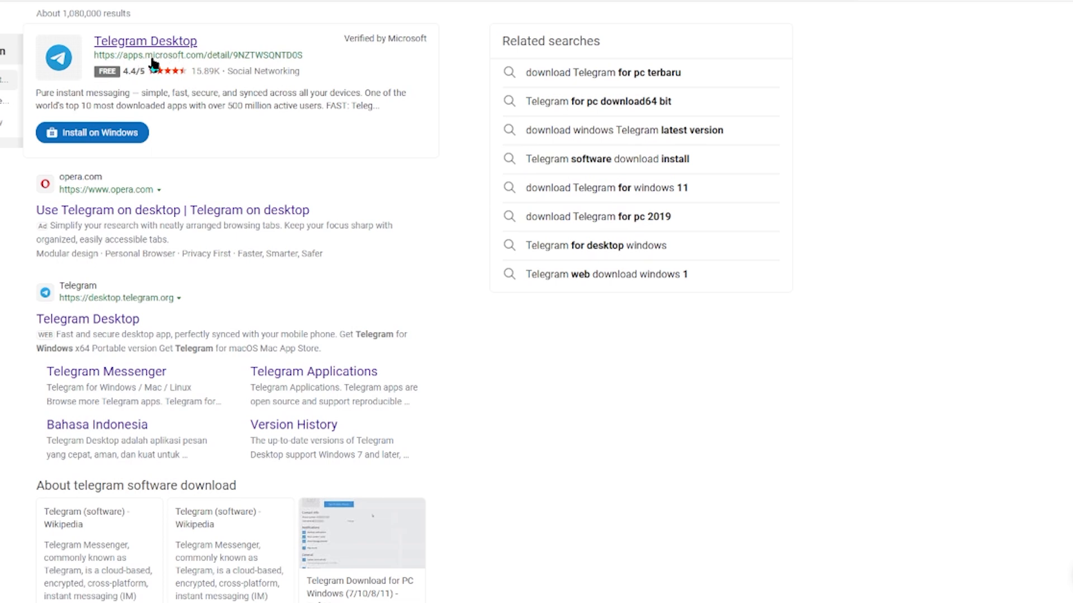
pyautogui.moveTo(87, 318)
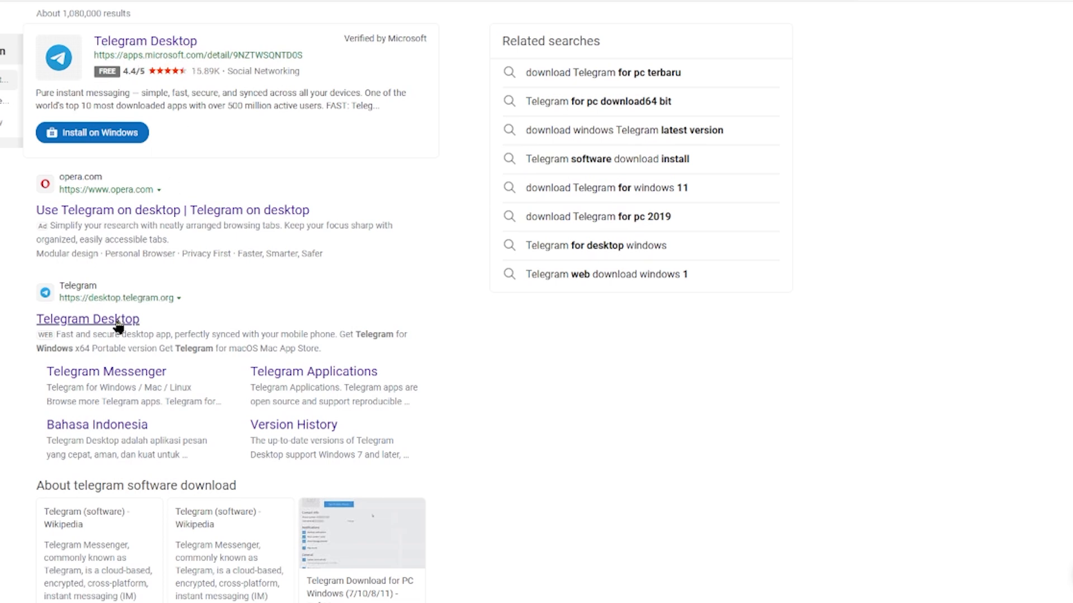
# - Visit the desktop.telegram.org download page, then search Windows Start for 'telegram'
pyautogui.click(92, 132)
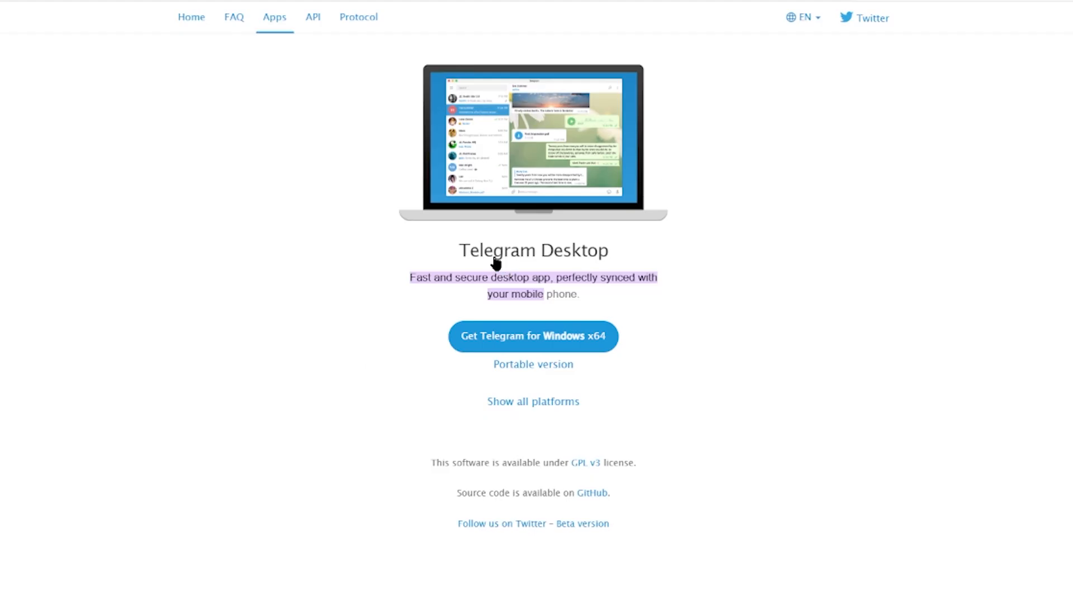
pyautogui.moveTo(556, 332)
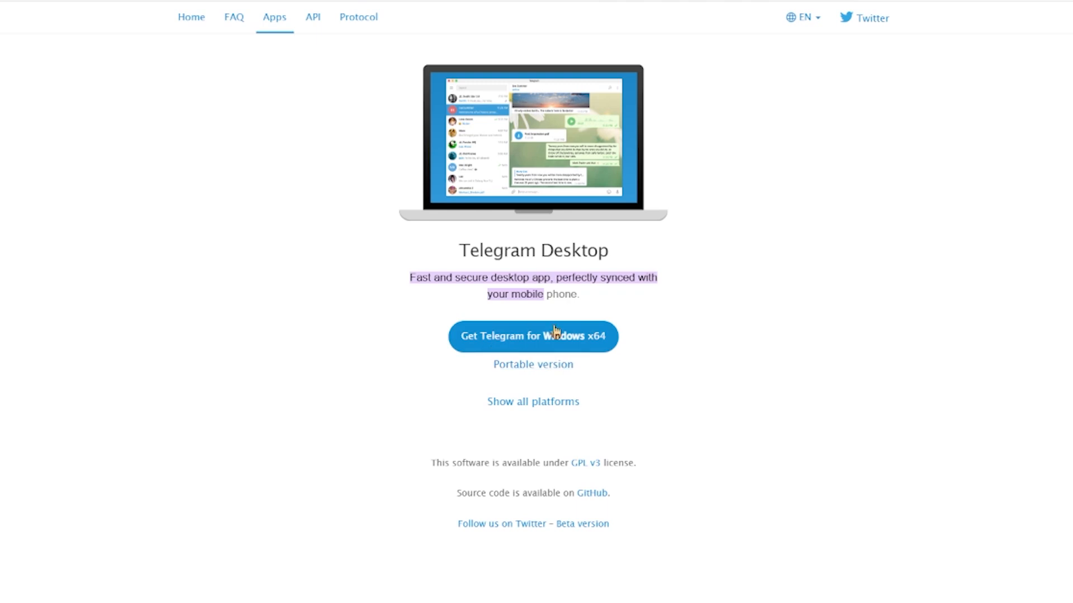
pyautogui.moveTo(490, 56)
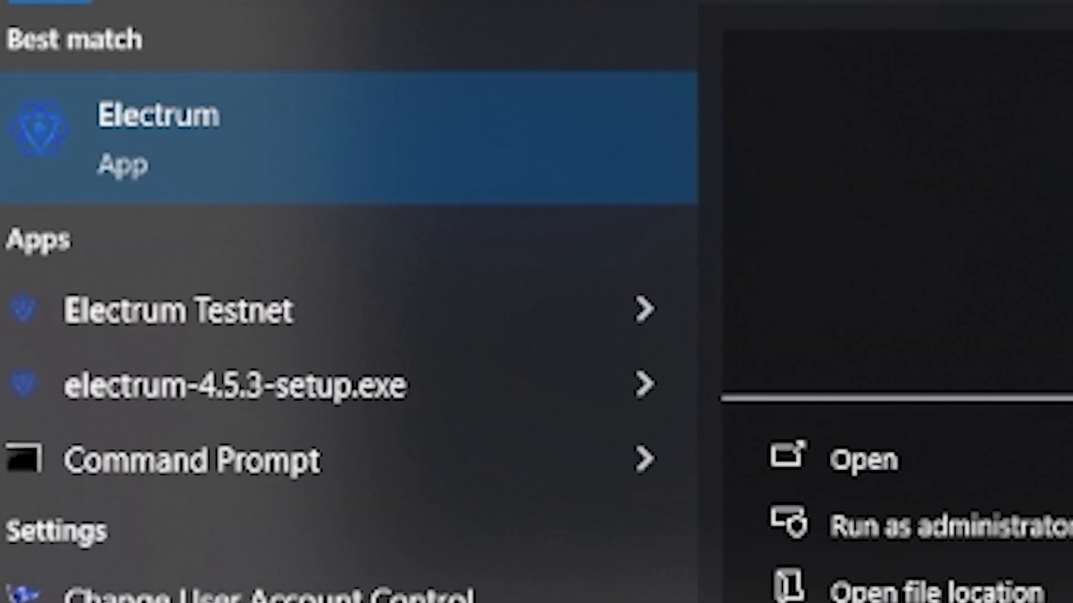
pyautogui.write('telegram')
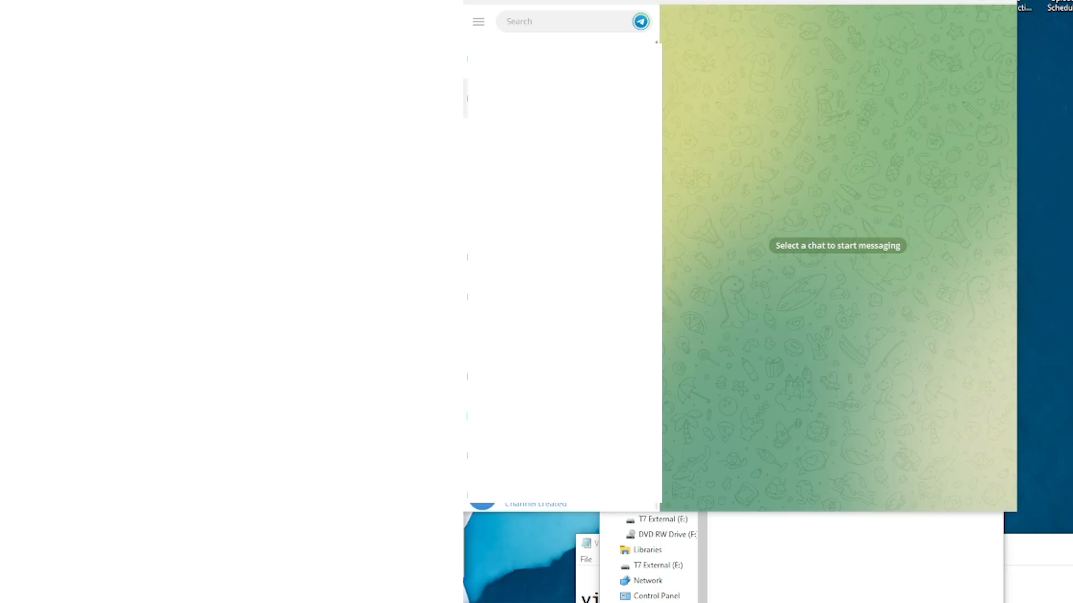
pyautogui.moveTo(805, 315)
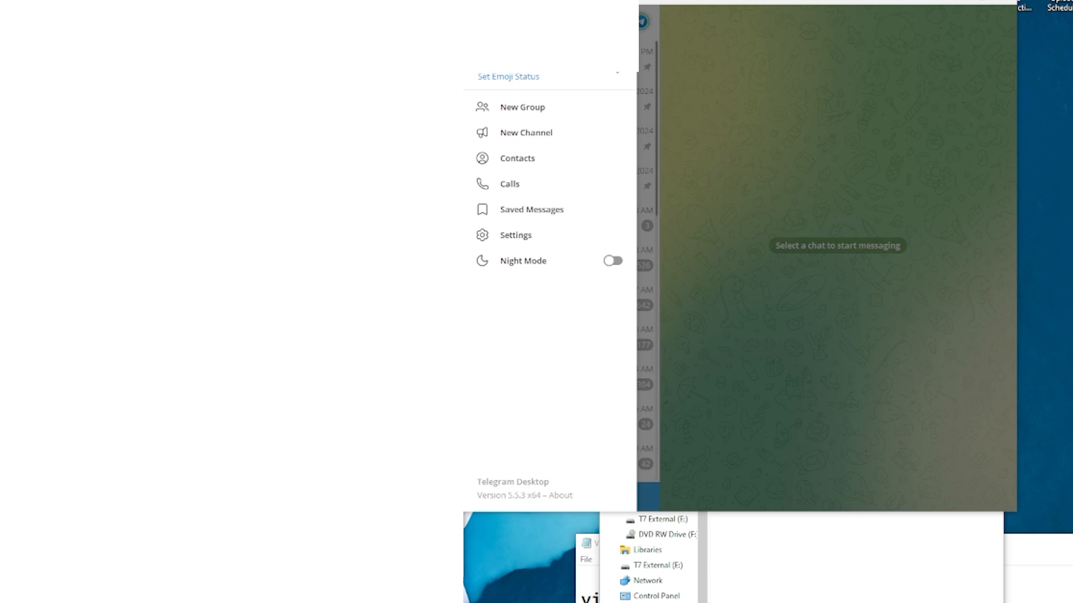
pyautogui.moveTo(522, 107)
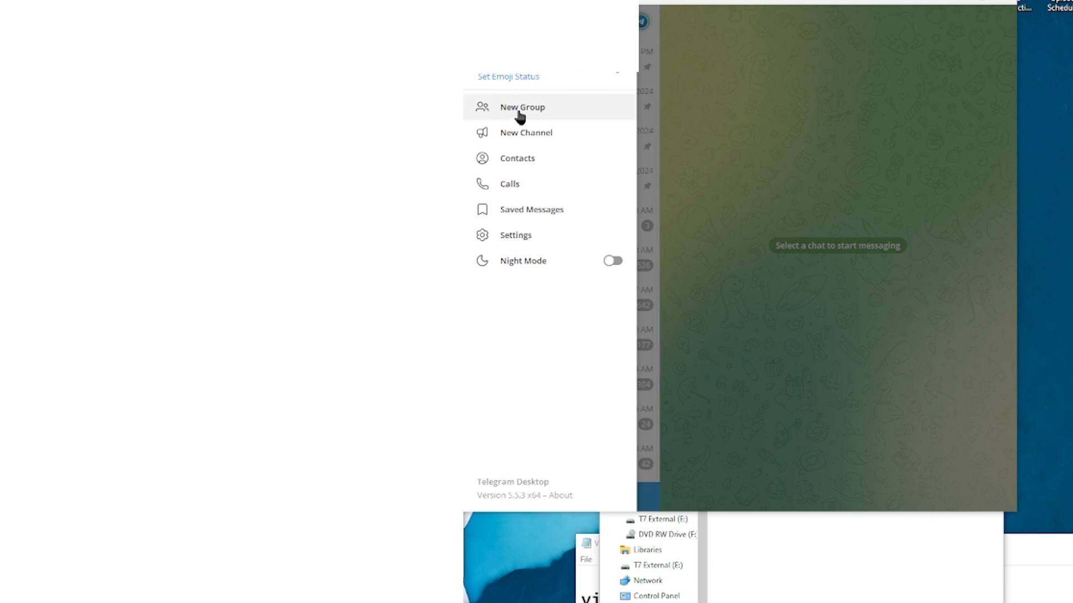
pyautogui.moveTo(533, 163)
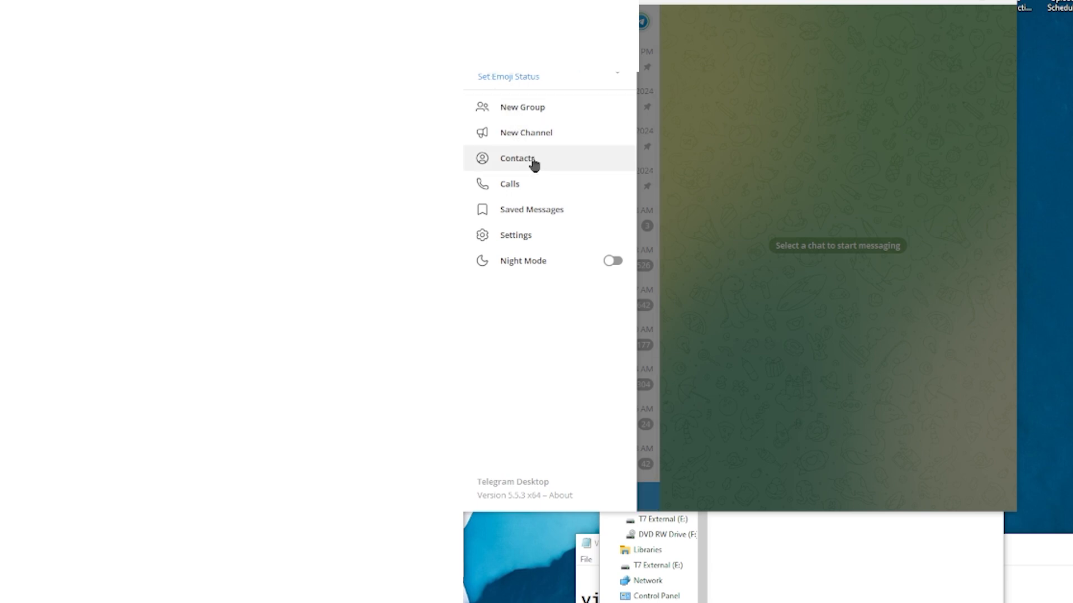
pyautogui.moveTo(531, 209)
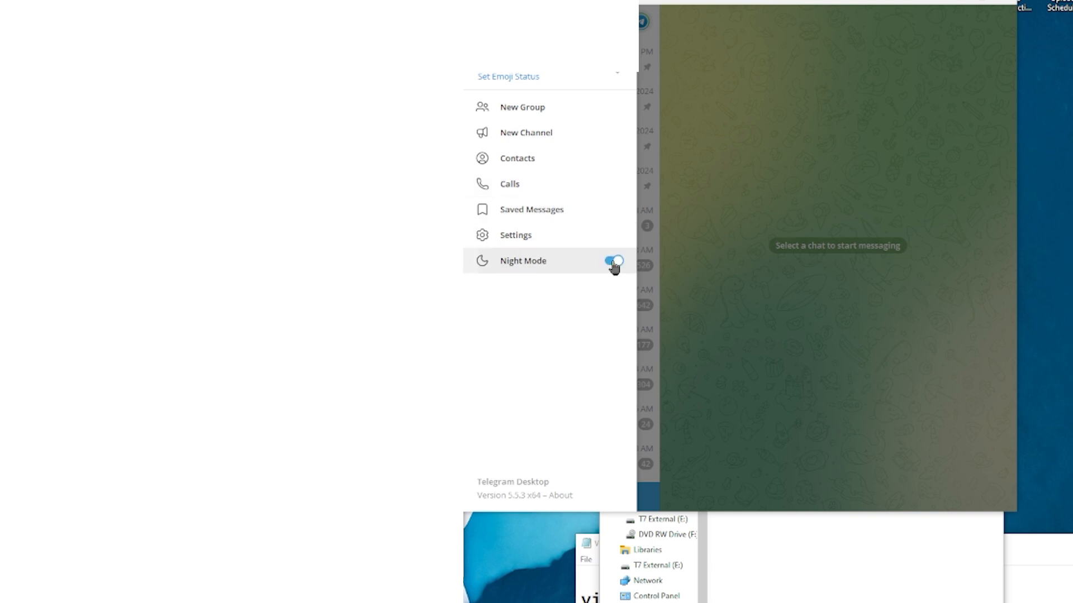
# - Toggle Night Mode from the menu and start a New Channel
pyautogui.click(612, 260)
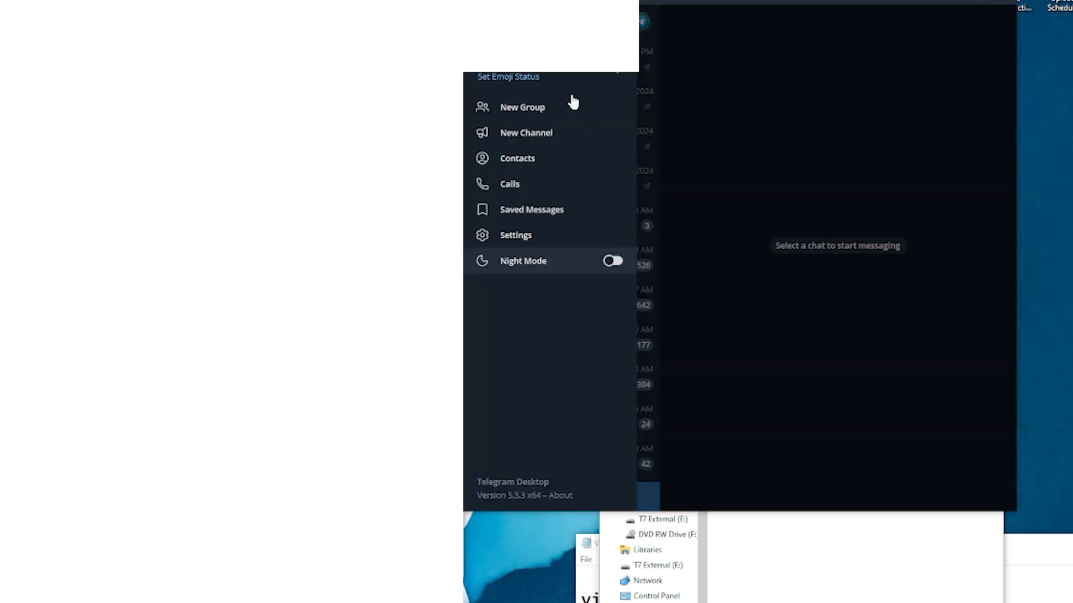
pyautogui.click(526, 133)
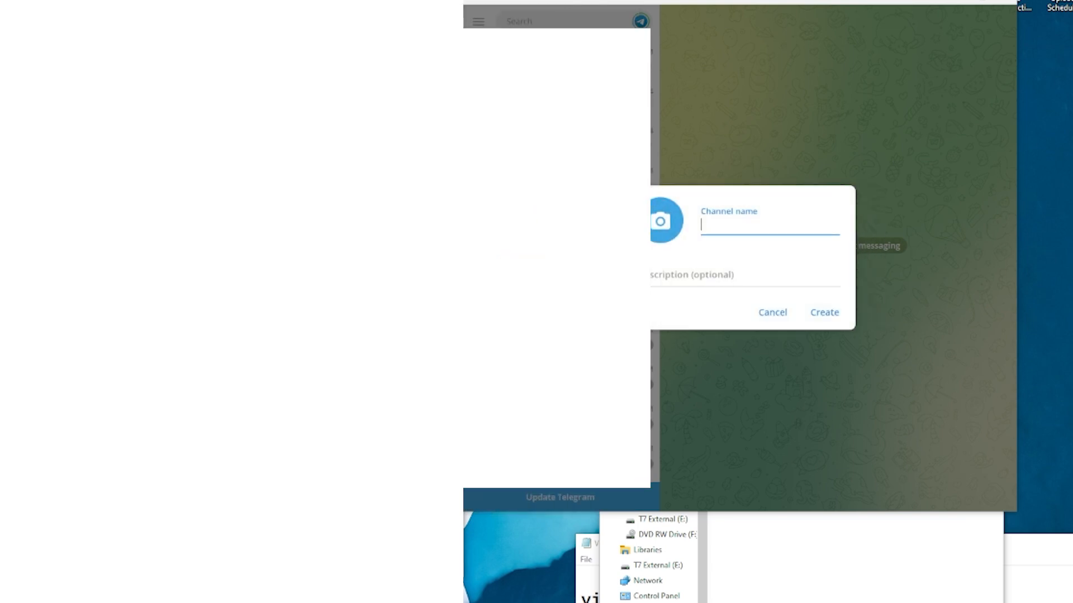
pyautogui.moveTo(758, 252)
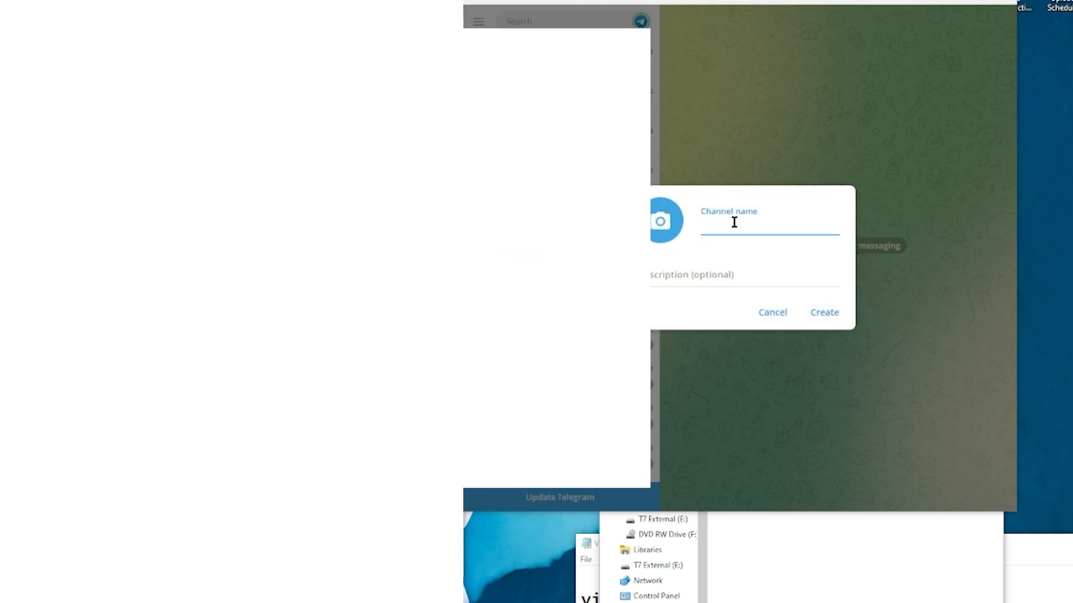
# - Create a channel named 'Test2', make it a Private Channel and save its invite link settings
pyautogui.write('Test2')
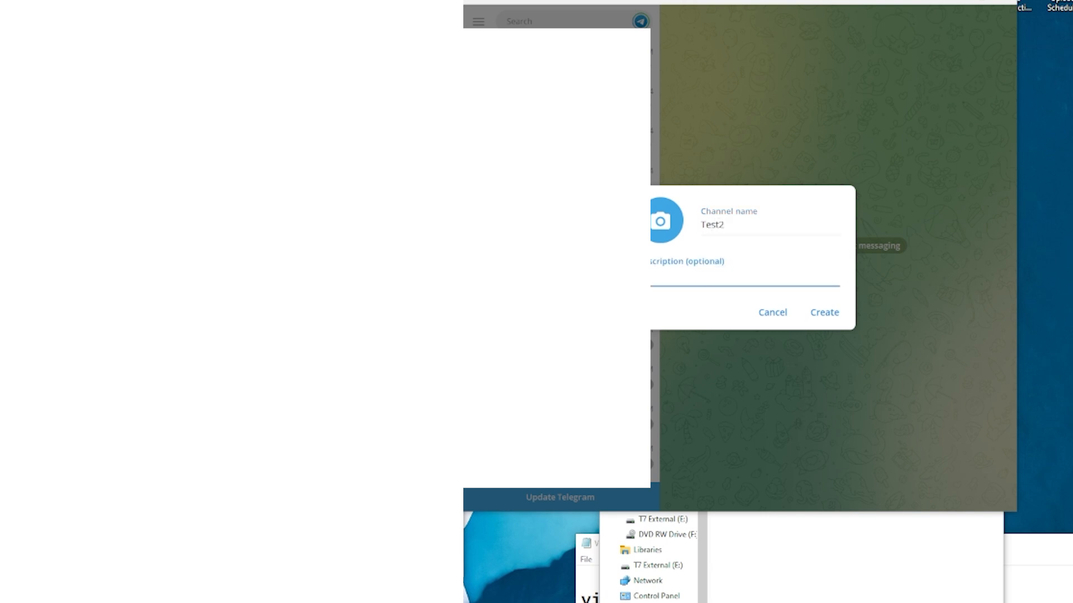
pyautogui.moveTo(664, 220)
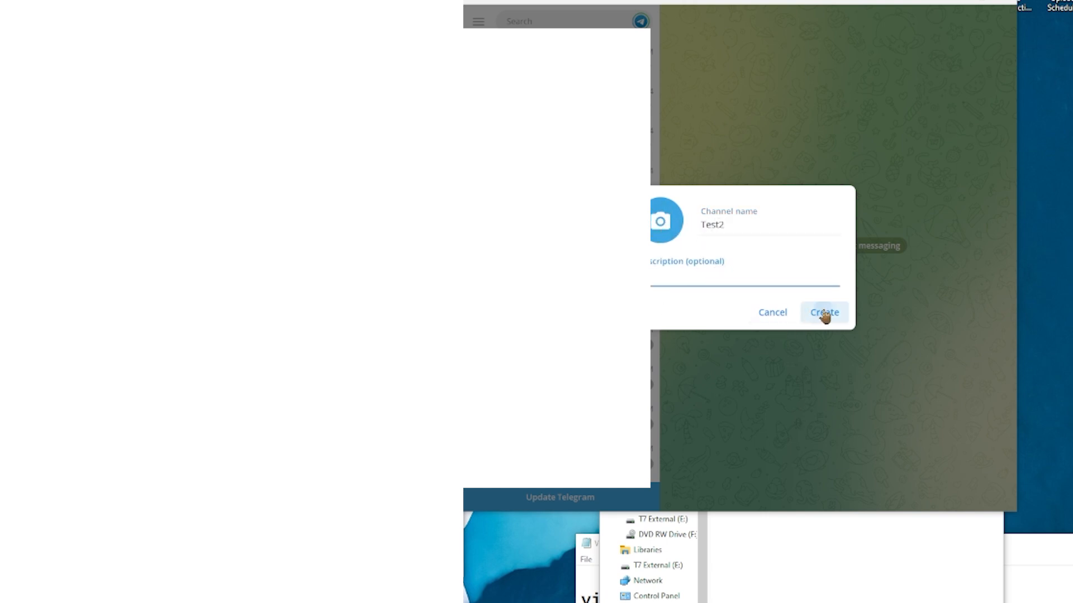
pyautogui.click(824, 312)
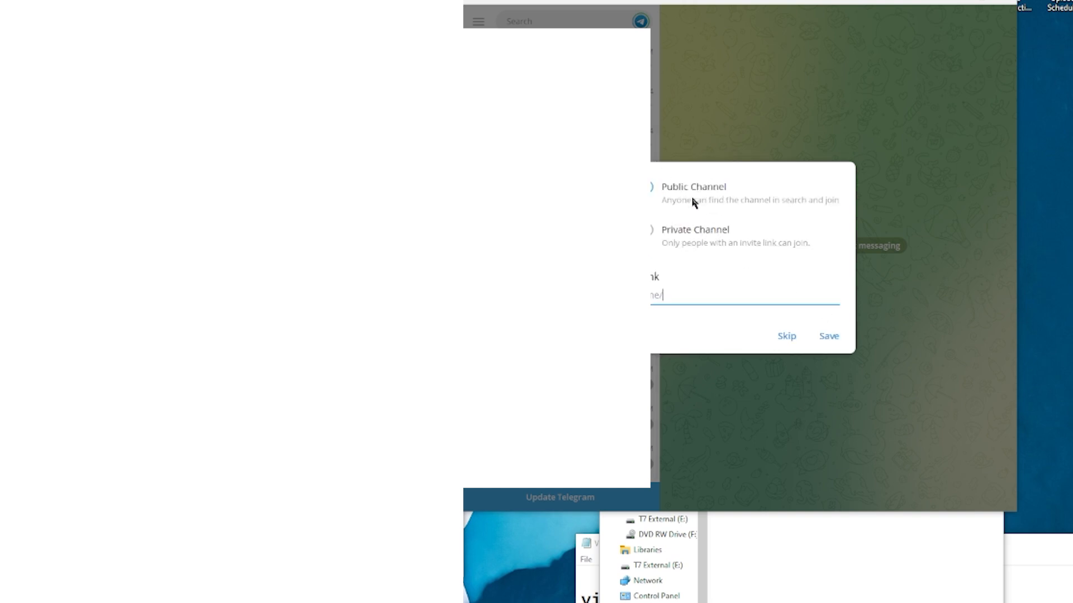
pyautogui.click(651, 229)
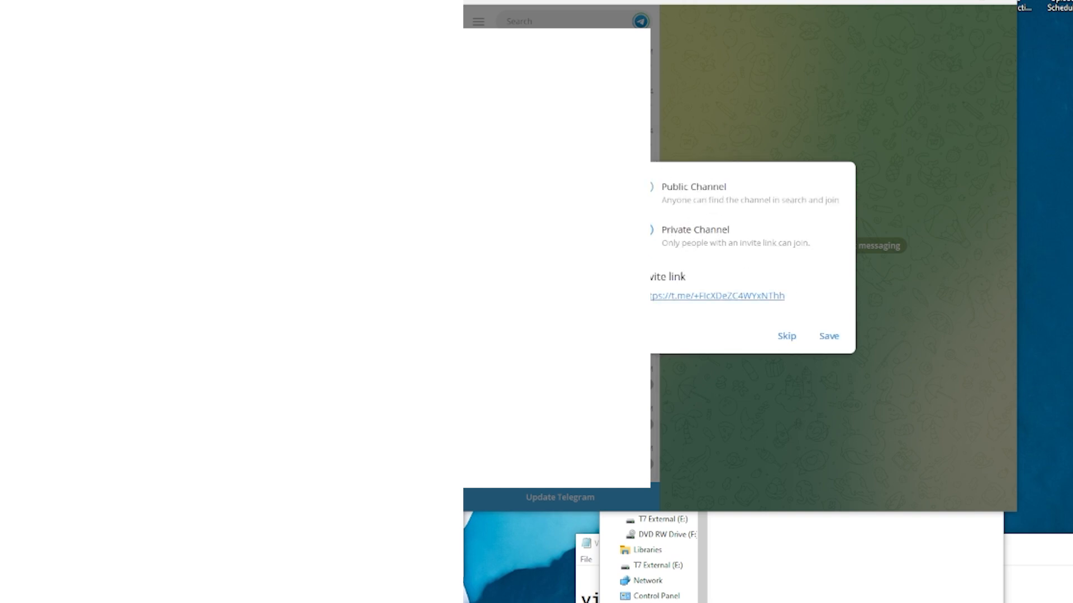
pyautogui.click(828, 336)
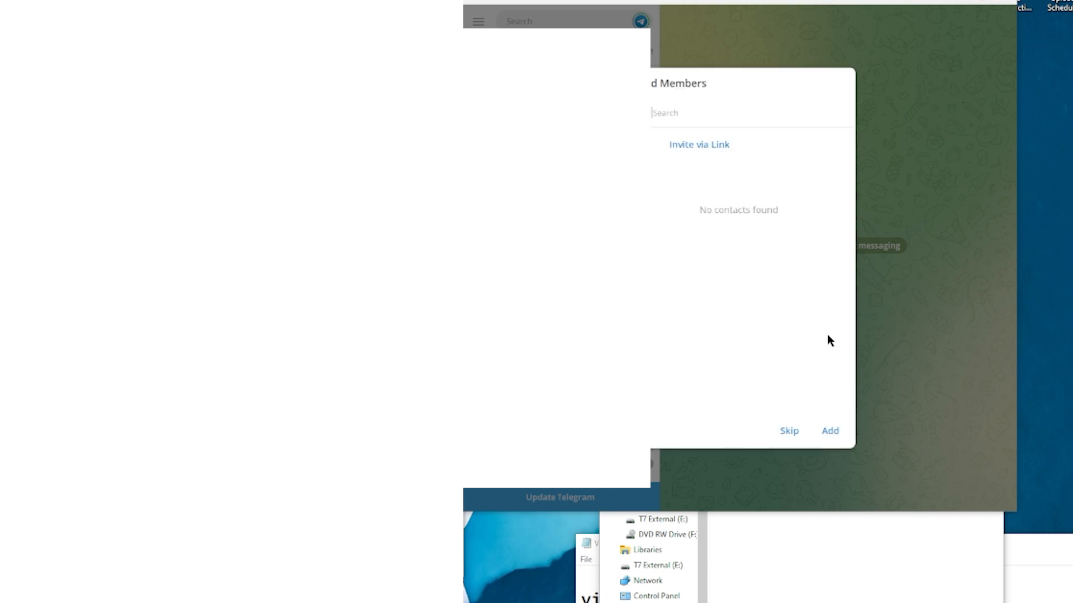
# - Skip adding members and send the 179.9 MB video file into the Test2 channel
pyautogui.click(788, 431)
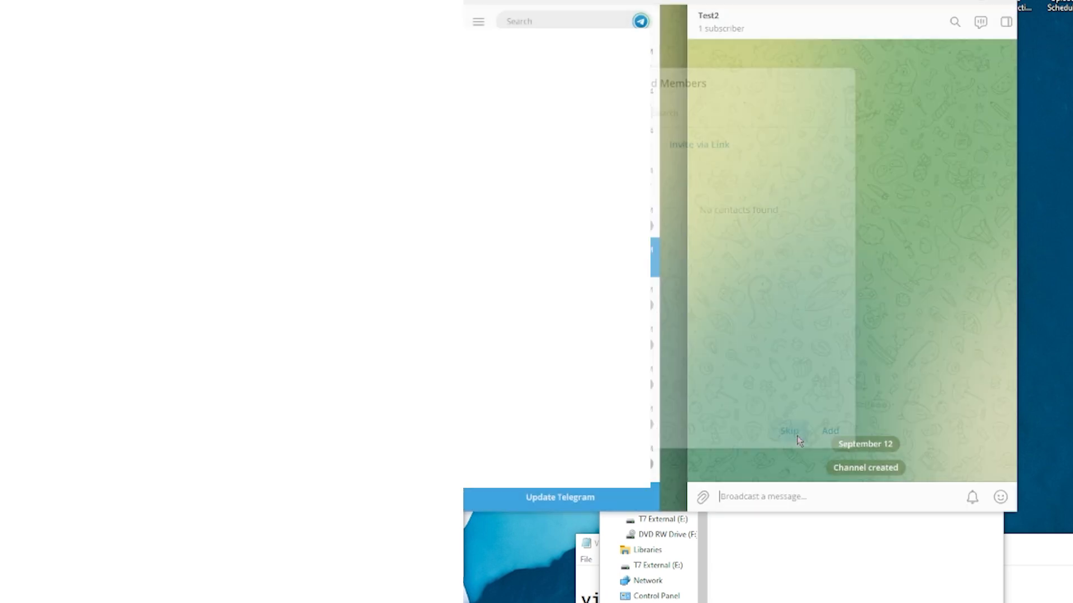
pyautogui.click(787, 431)
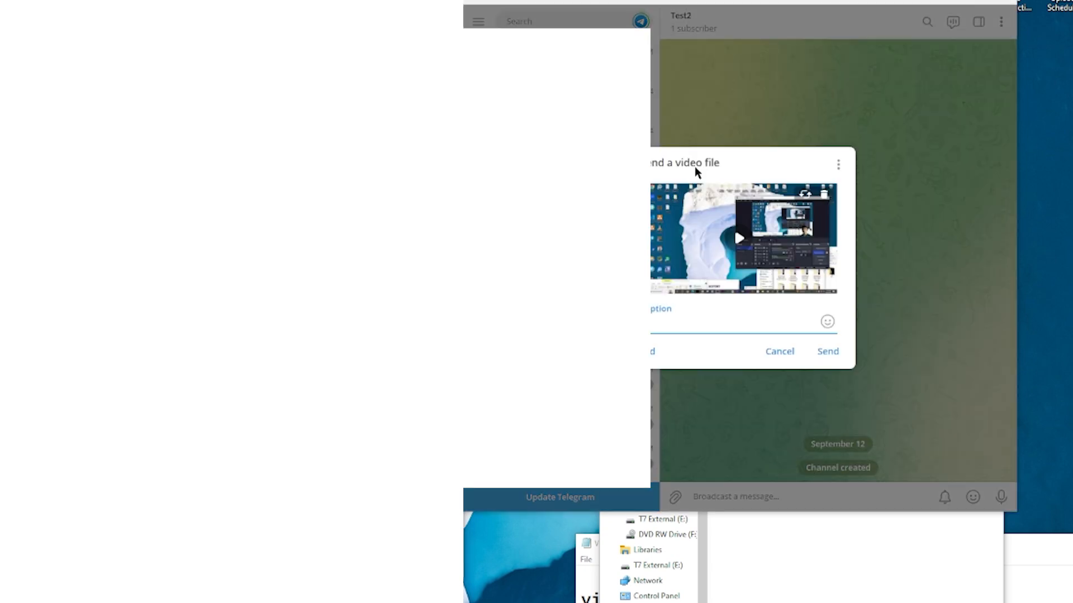
pyautogui.moveTo(700, 329)
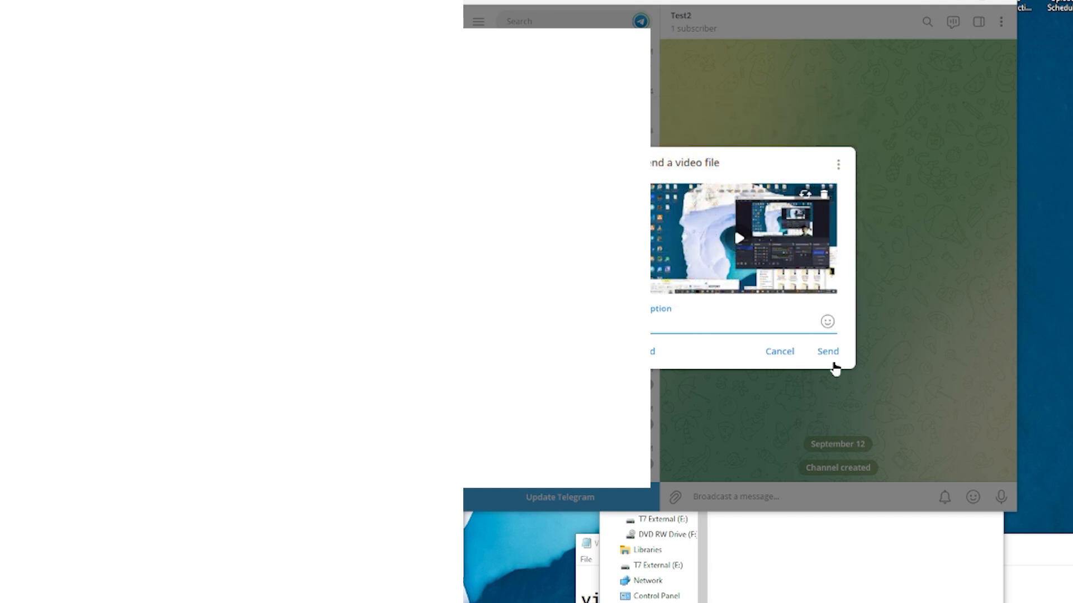
pyautogui.click(827, 351)
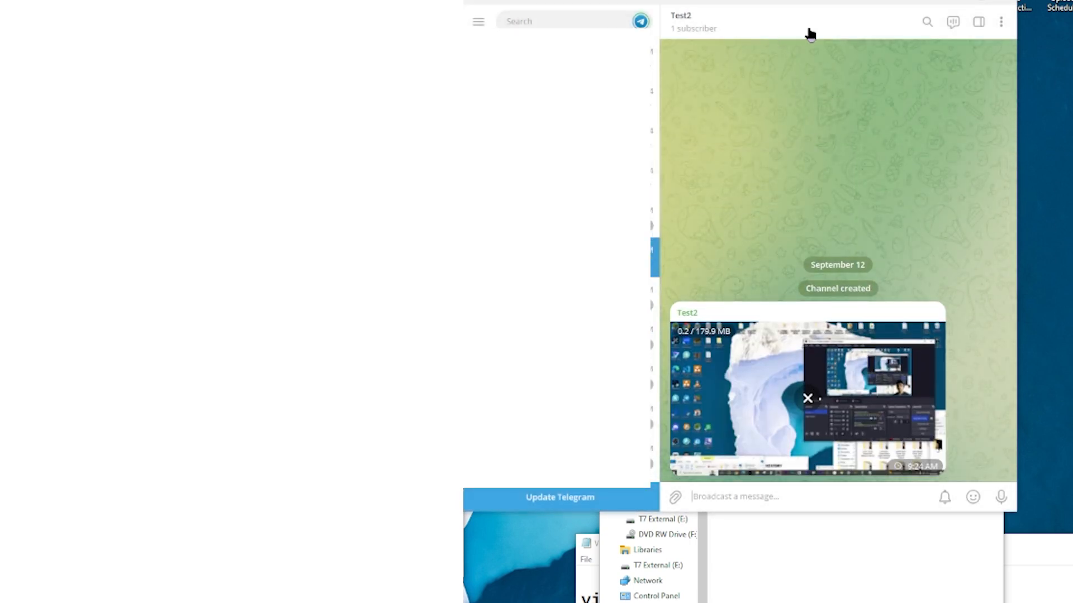
pyautogui.moveTo(830, 393)
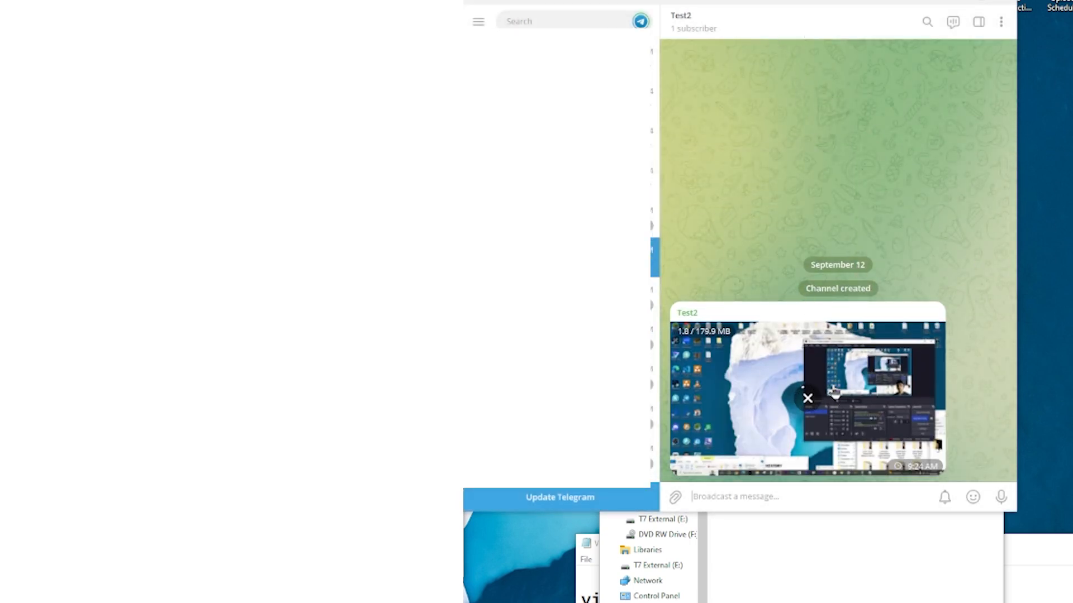